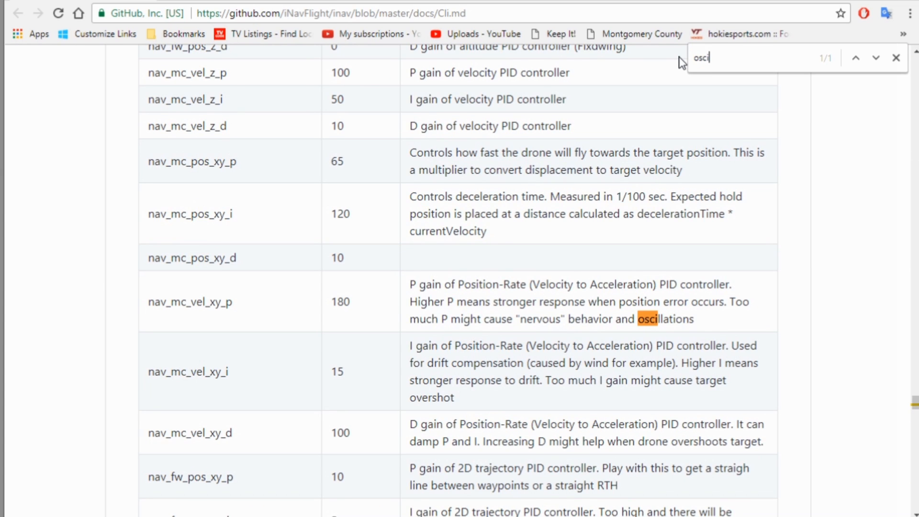
mouse_move(493, 266)
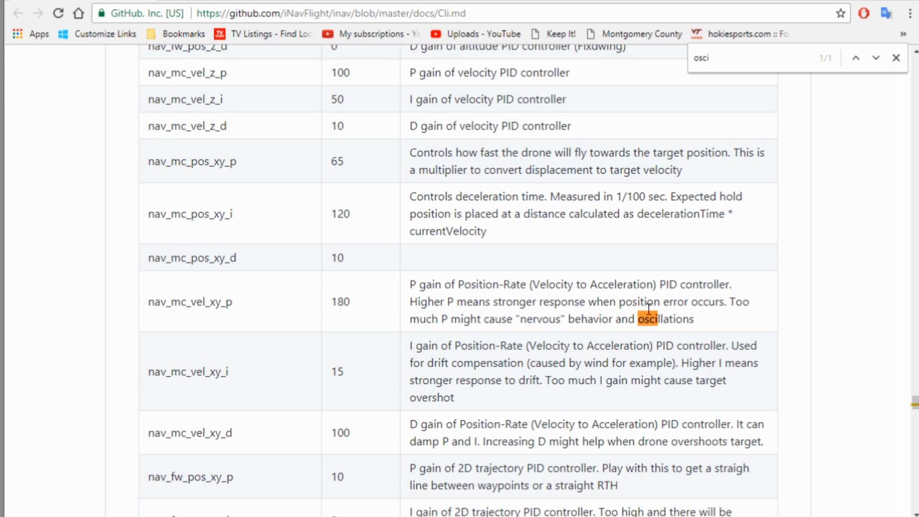
mouse_move(146, 310)
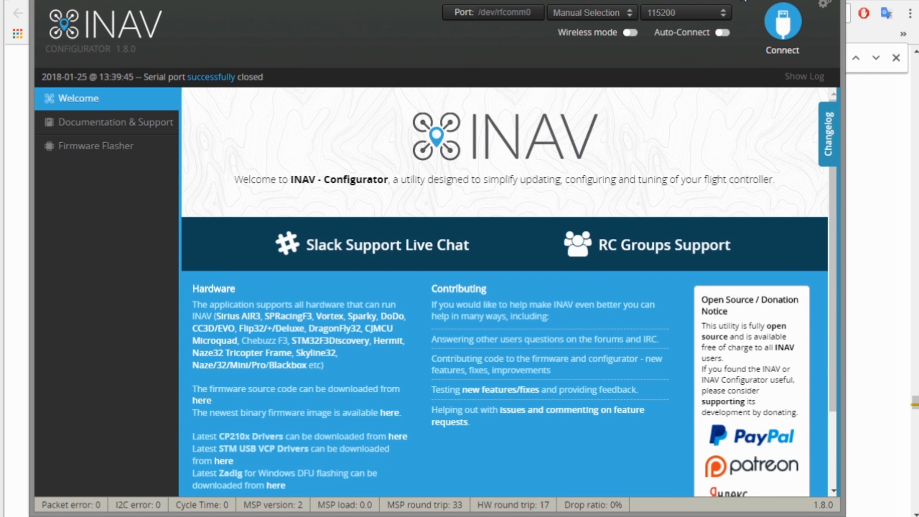
Step: Connect to the flight controller and show the PID tuning page with Velocity XY values
click(783, 23)
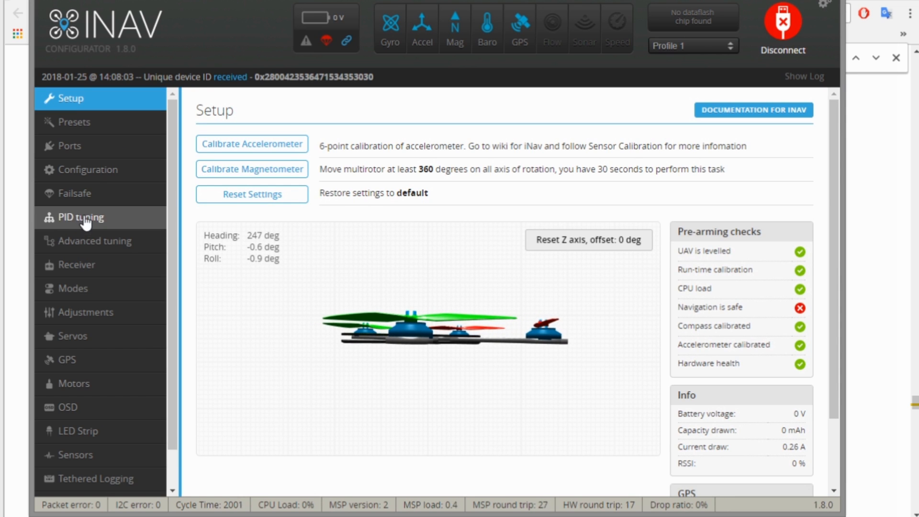
click(76, 217)
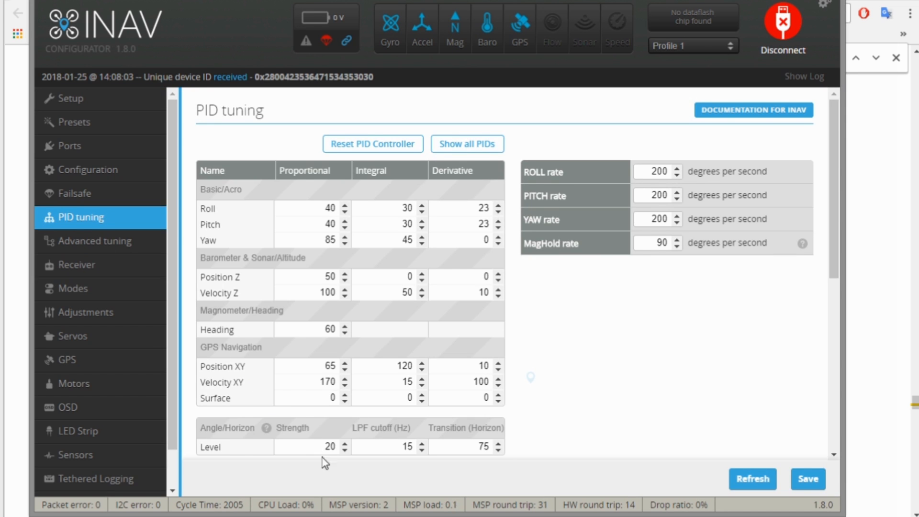
mouse_move(344, 382)
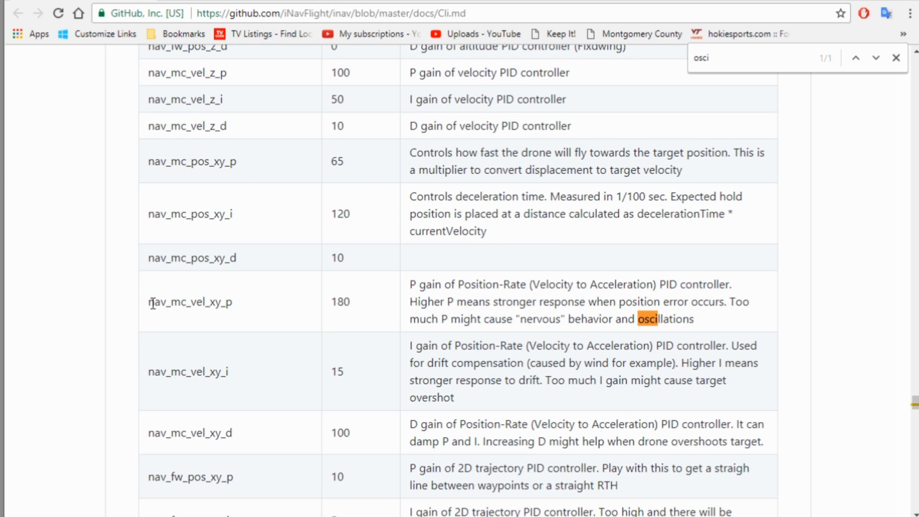
double_click(190, 301)
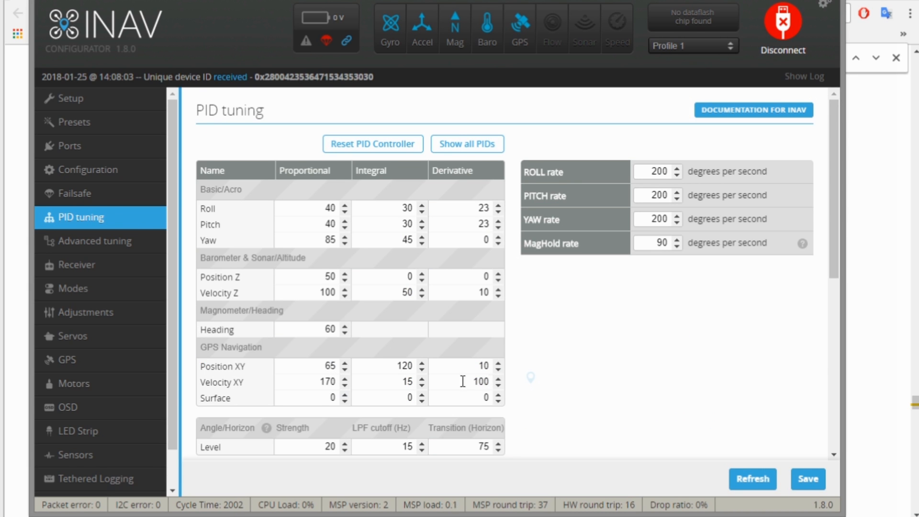
mouse_move(511, 406)
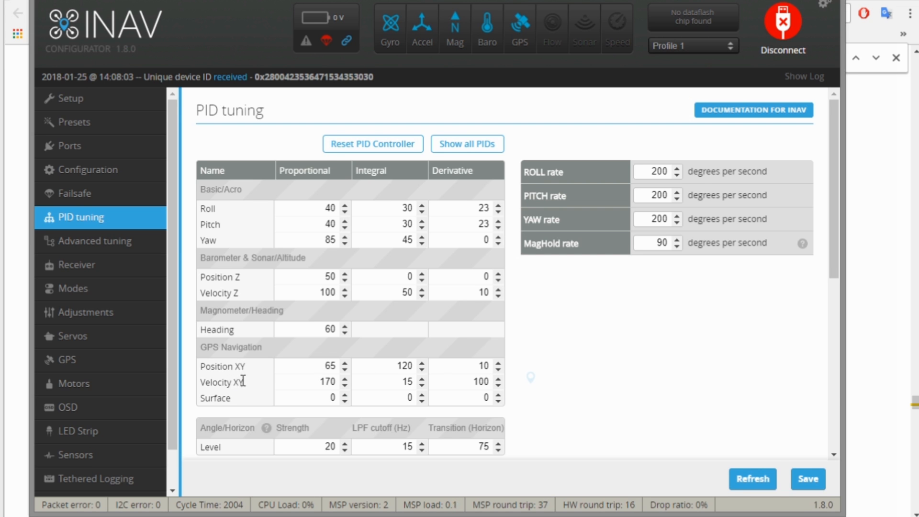
mouse_move(871, 133)
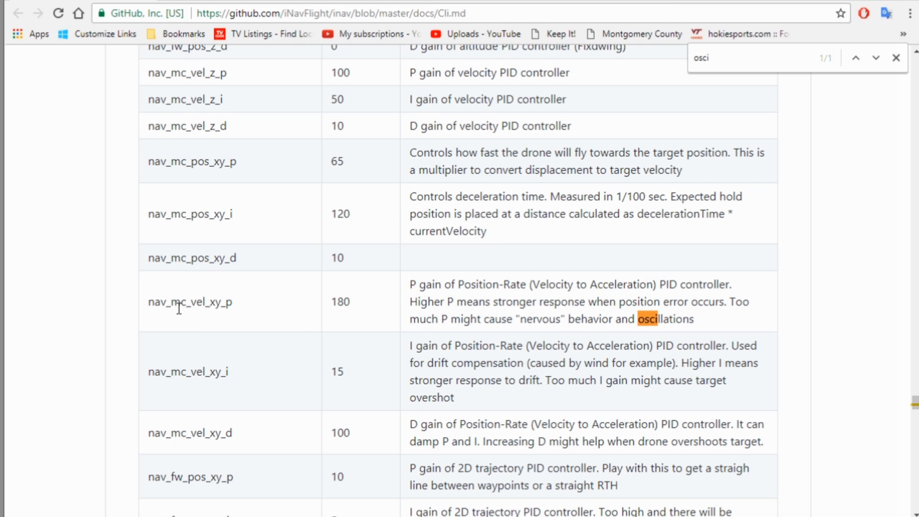
mouse_move(202, 308)
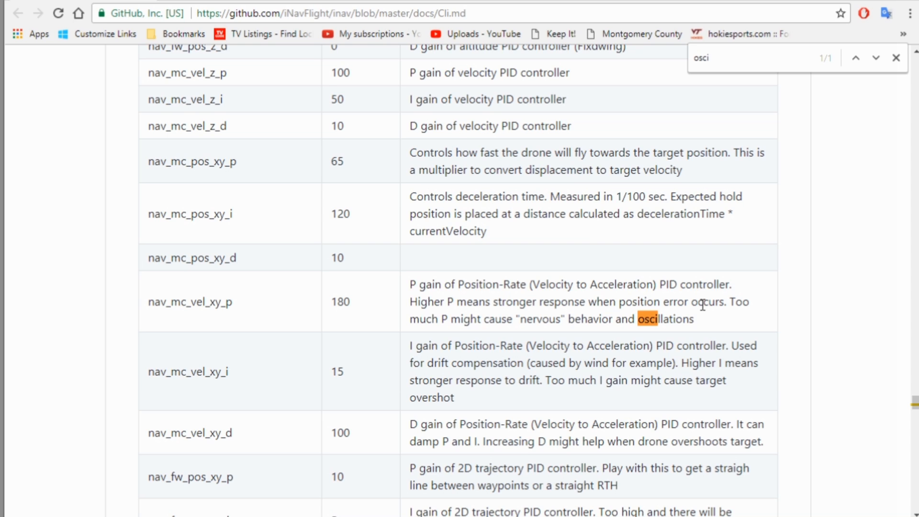
mouse_move(152, 324)
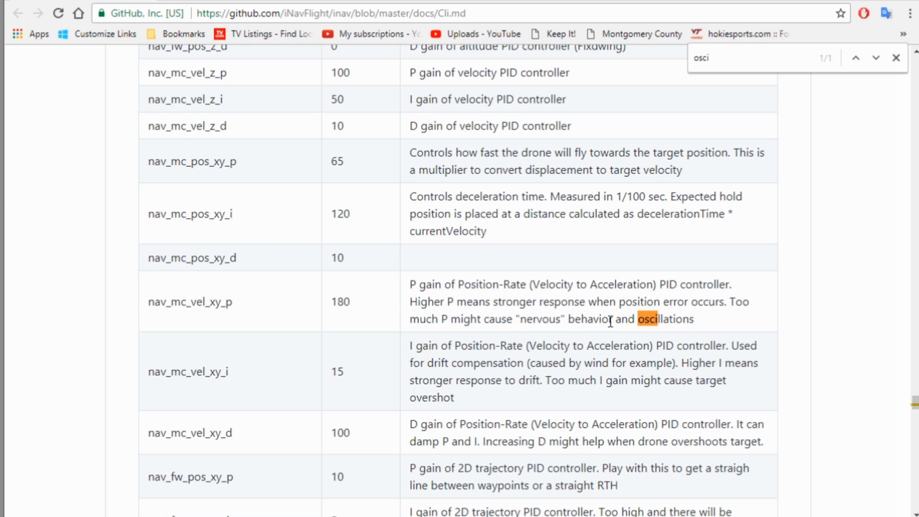
mouse_move(482, 323)
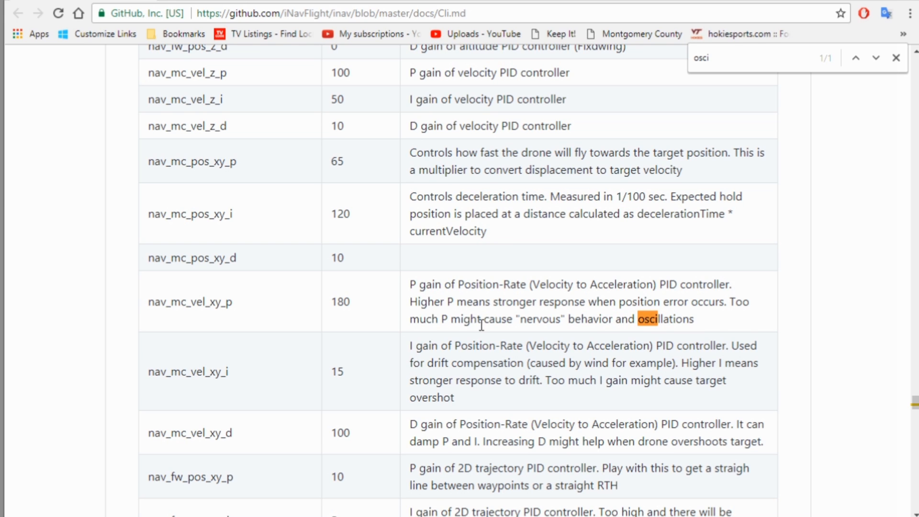
mouse_move(609, 321)
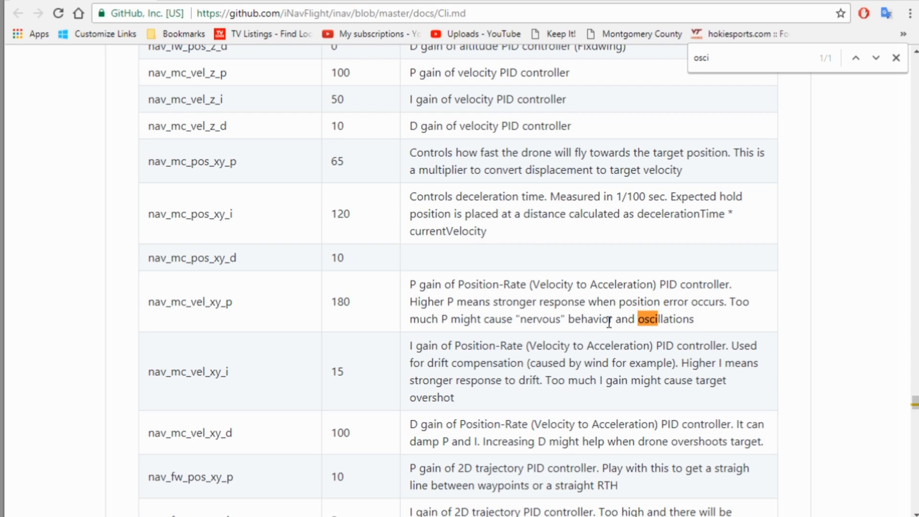
mouse_move(761, 331)
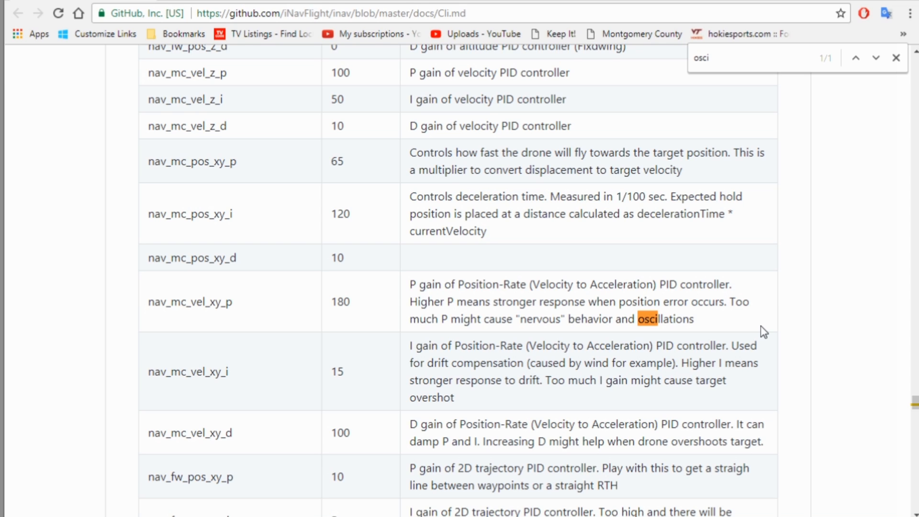
mouse_move(356, 299)
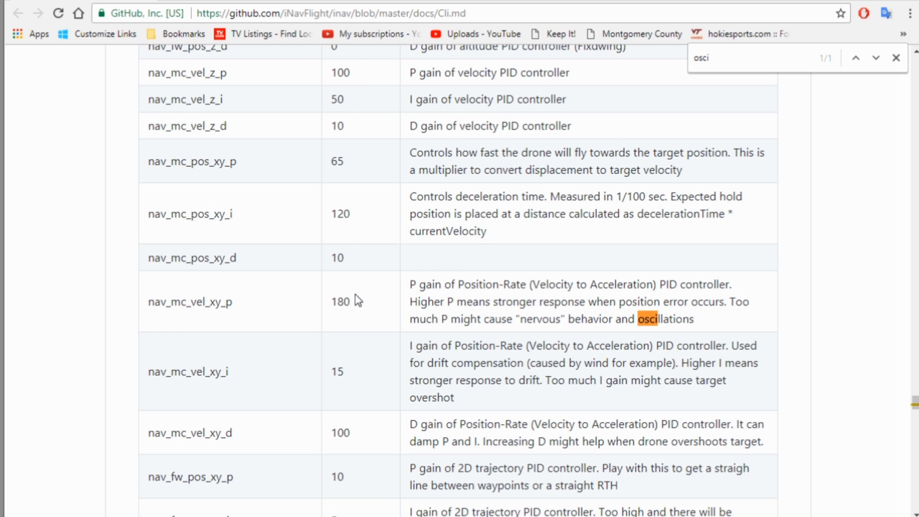
mouse_move(258, 308)
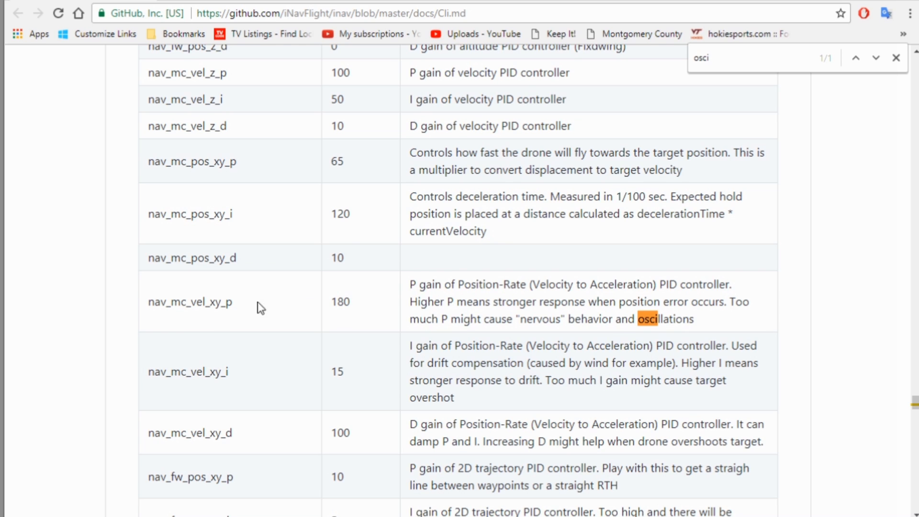
mouse_move(503, 302)
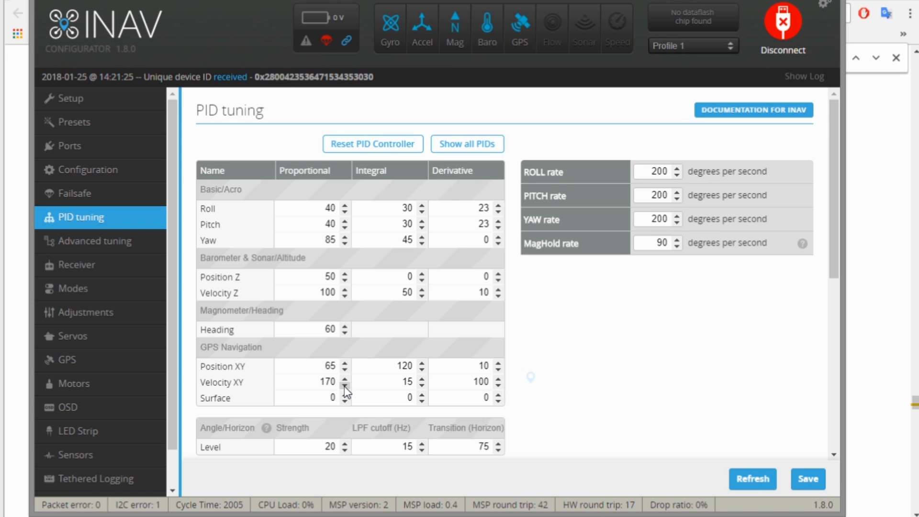
Step: Lower Velocity XY proportional gain from 170 to 150 and save to EEPROM
click(343, 386)
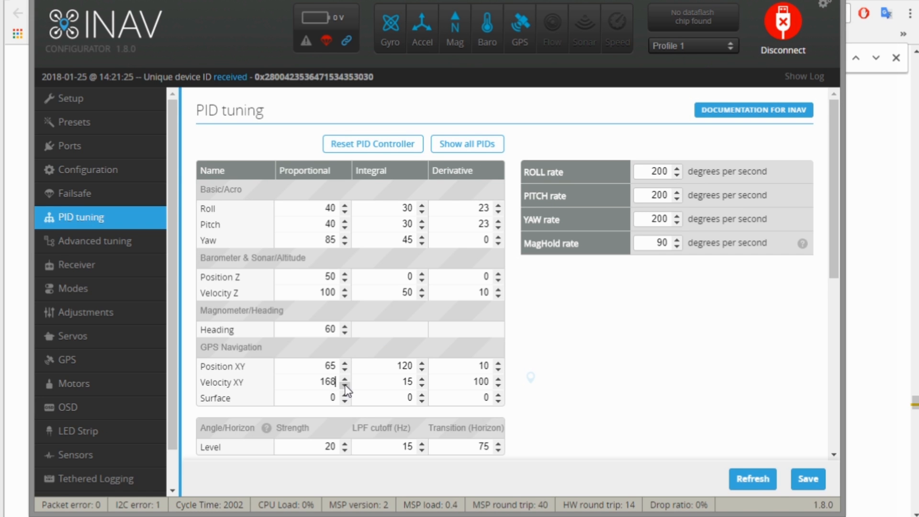
click(344, 385)
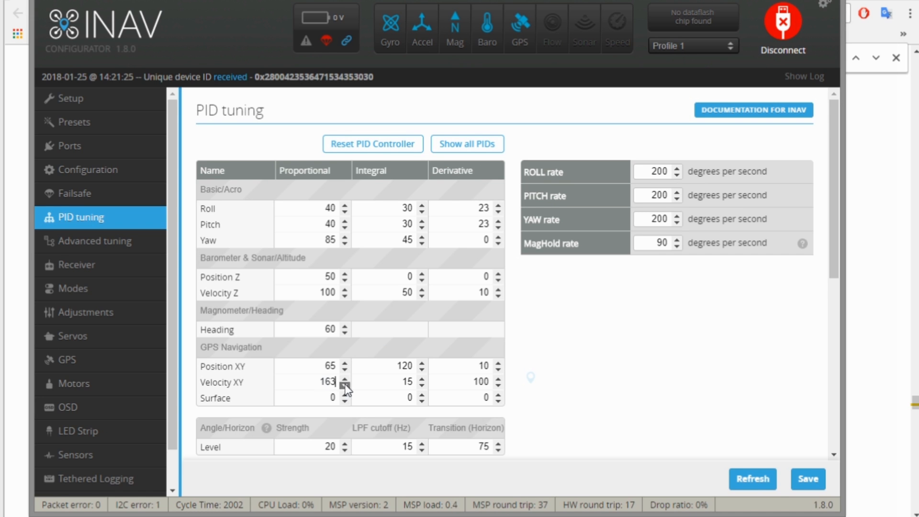
click(344, 385)
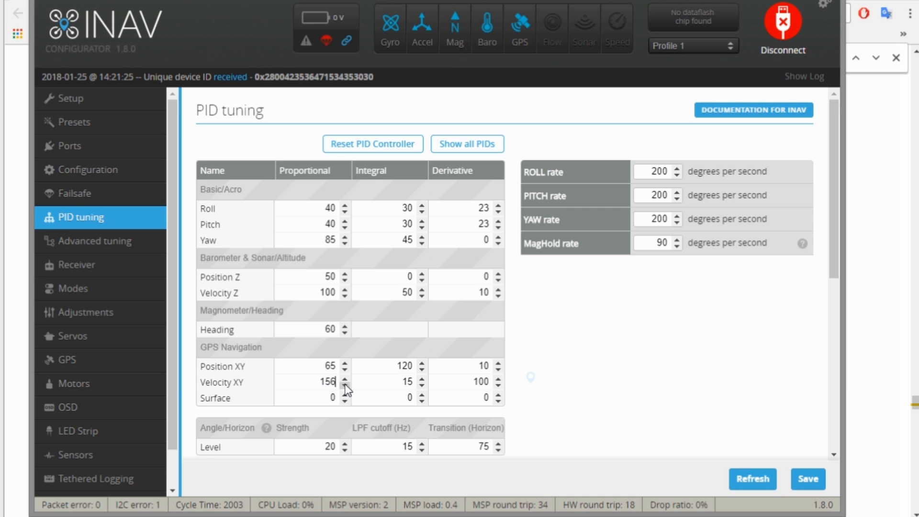
click(345, 384)
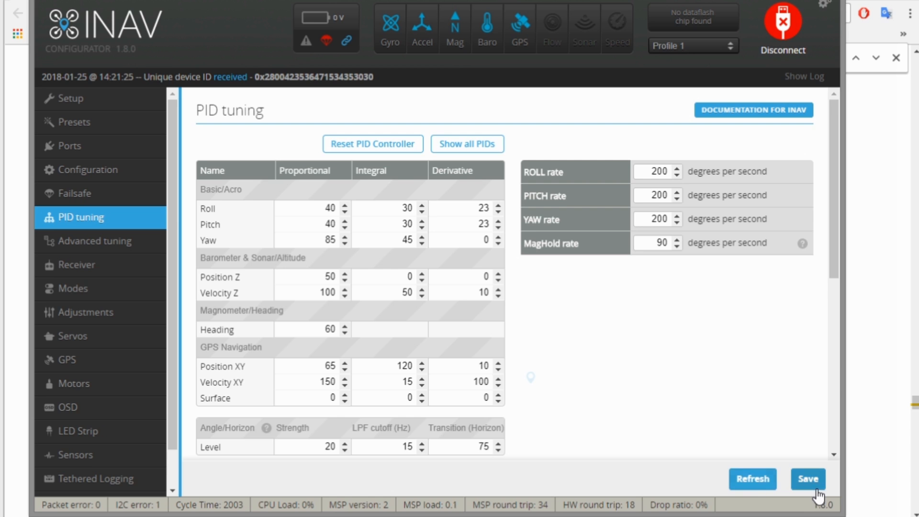
click(809, 479)
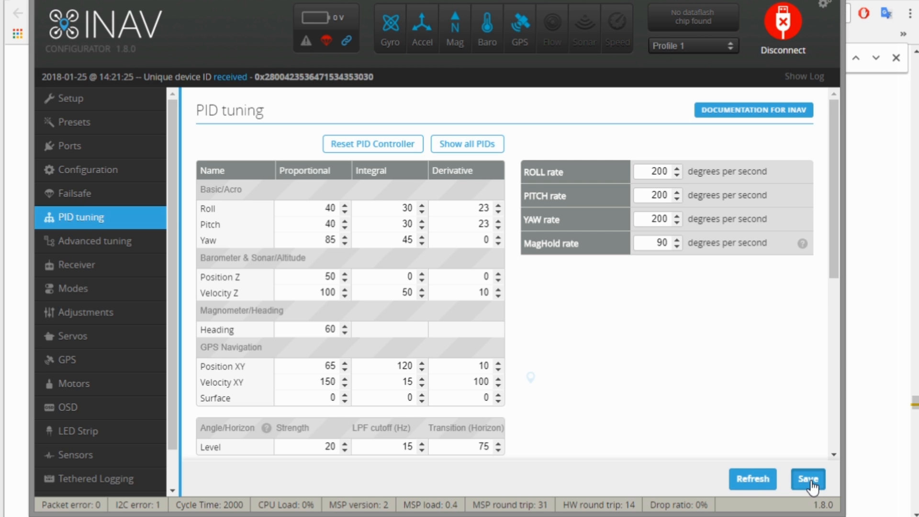
click(807, 479)
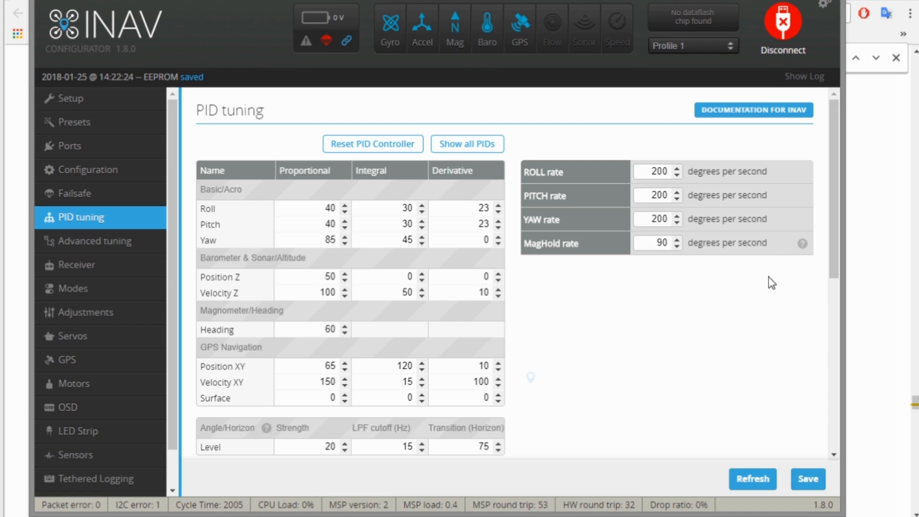
Step: Show the Advanced tuning page with its GPS navigation weight fields
click(782, 20)
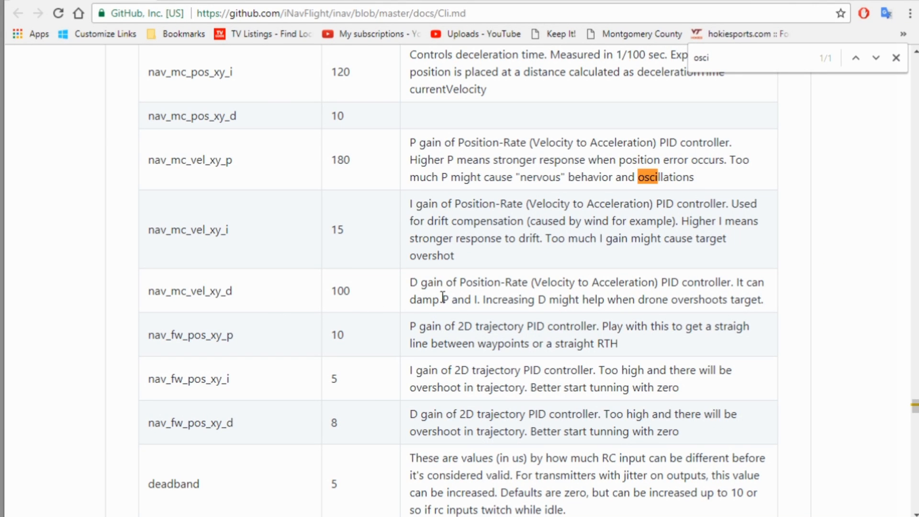
mouse_move(520, 308)
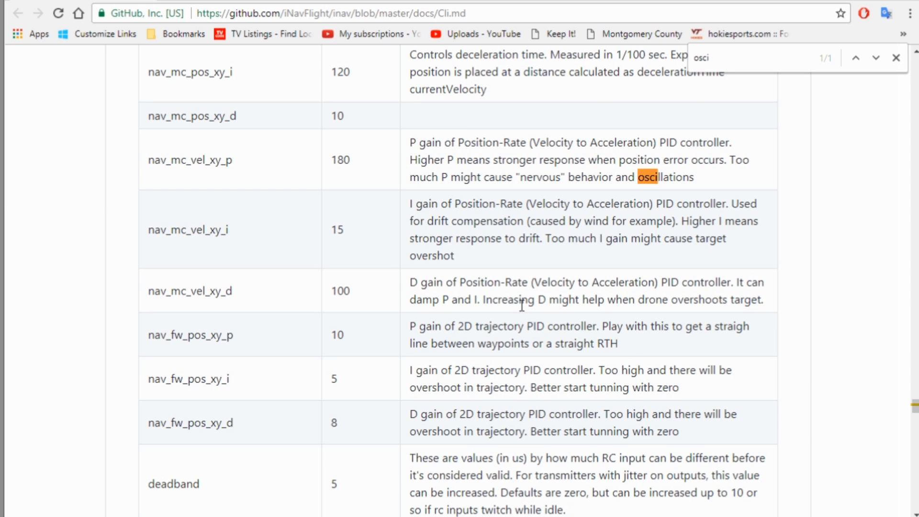
mouse_move(460, 300)
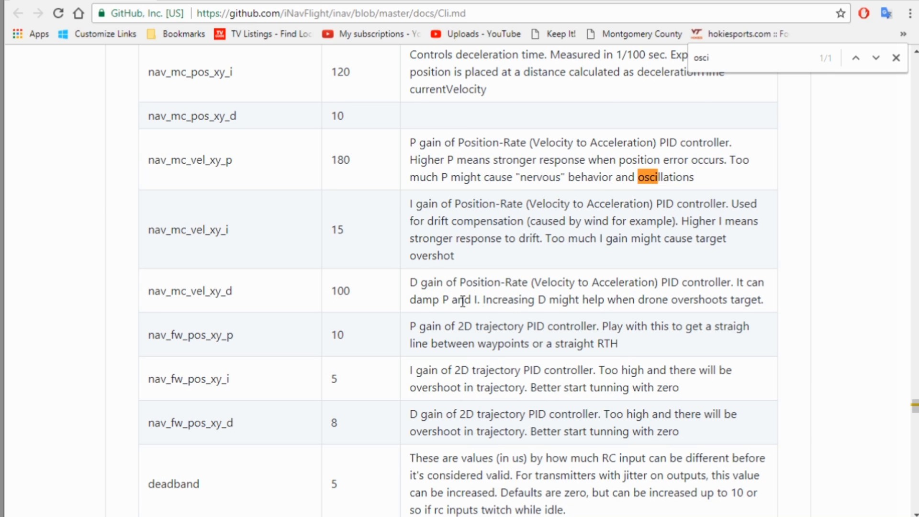
mouse_move(508, 303)
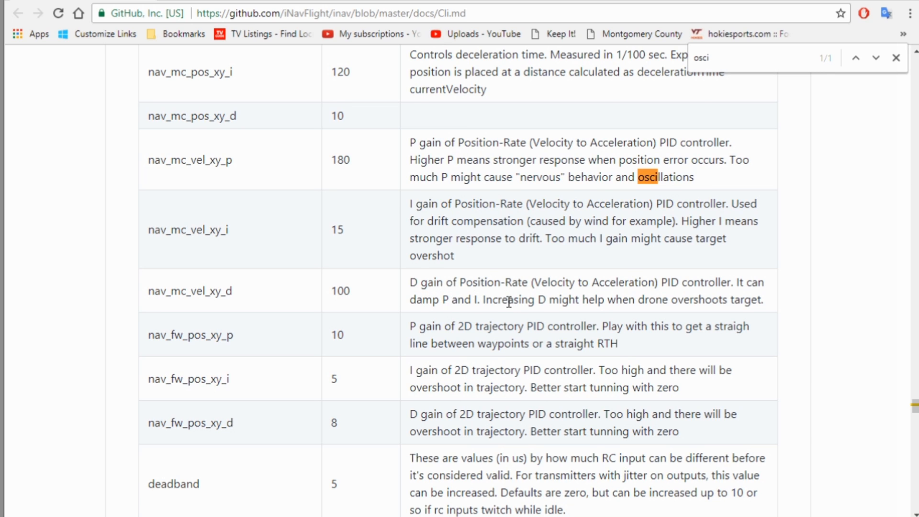
mouse_move(624, 299)
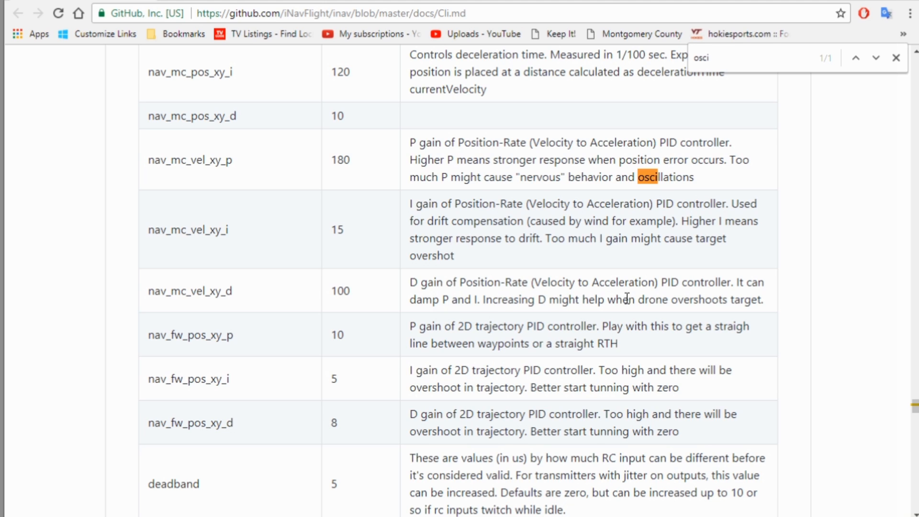
mouse_move(729, 302)
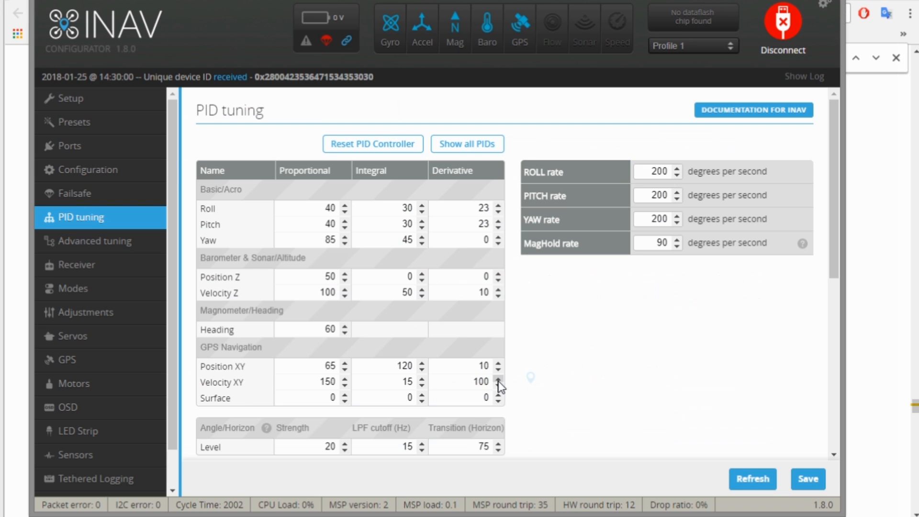
Step: Raise Velocity XY derivative gain from 100 to 120 and save the PID settings
click(496, 377)
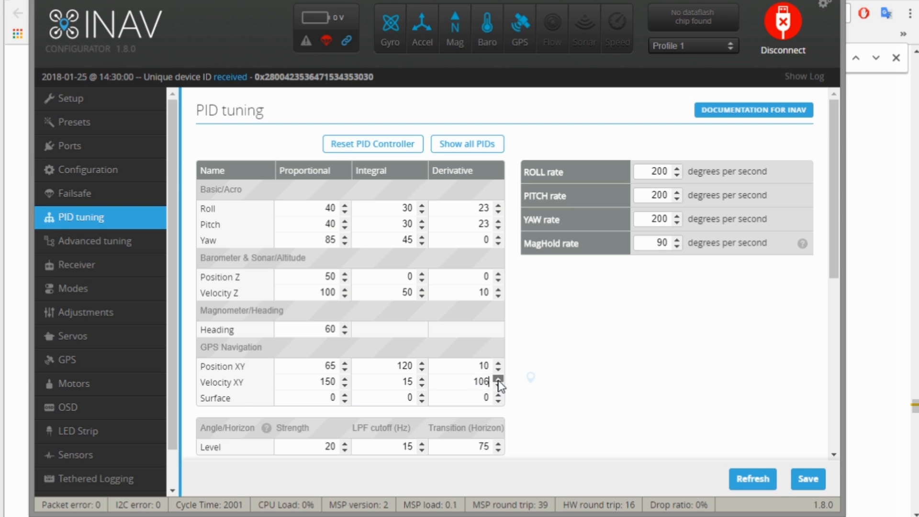
click(495, 378)
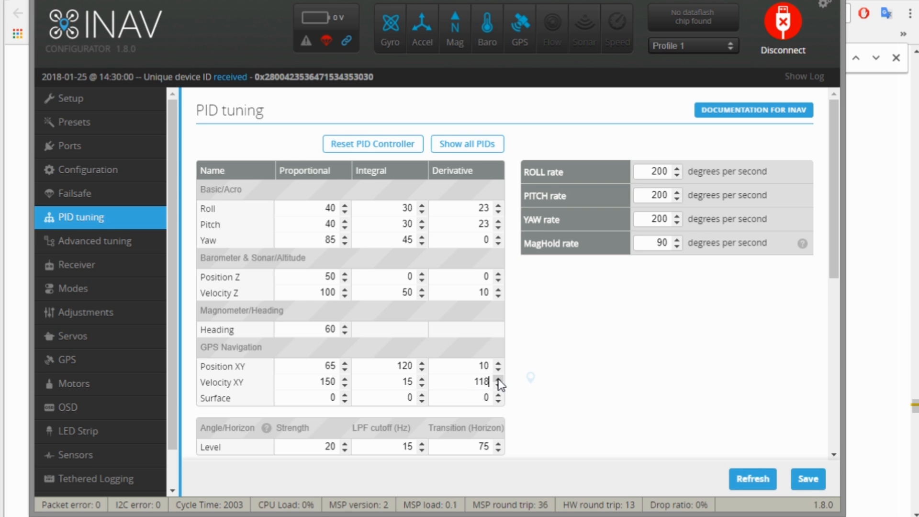
click(498, 377)
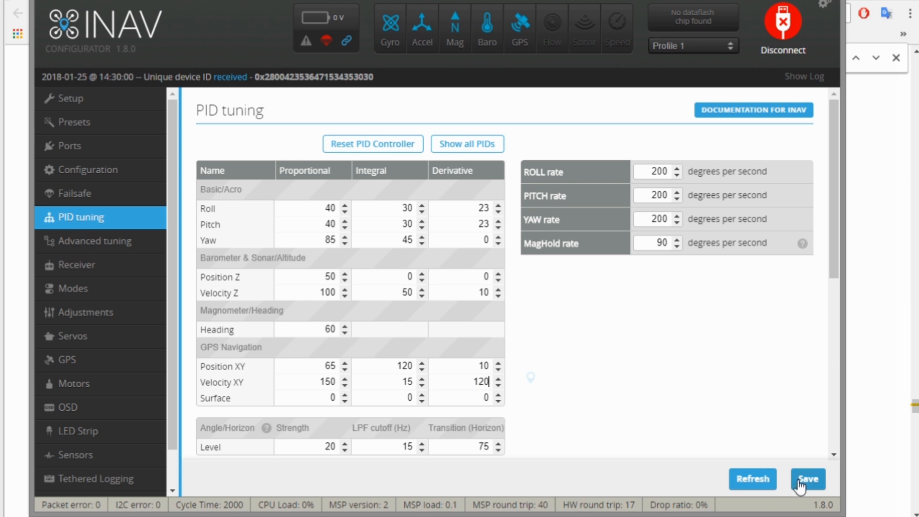
click(810, 479)
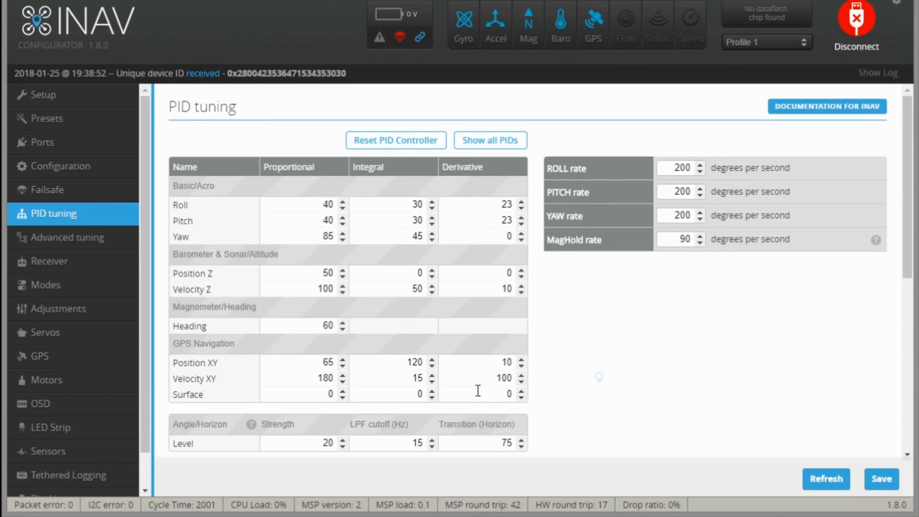
mouse_move(358, 379)
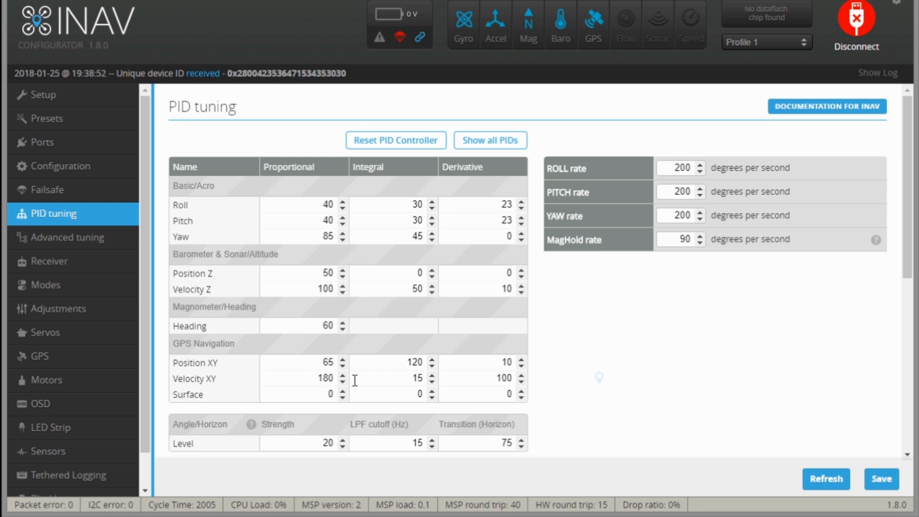
mouse_move(469, 392)
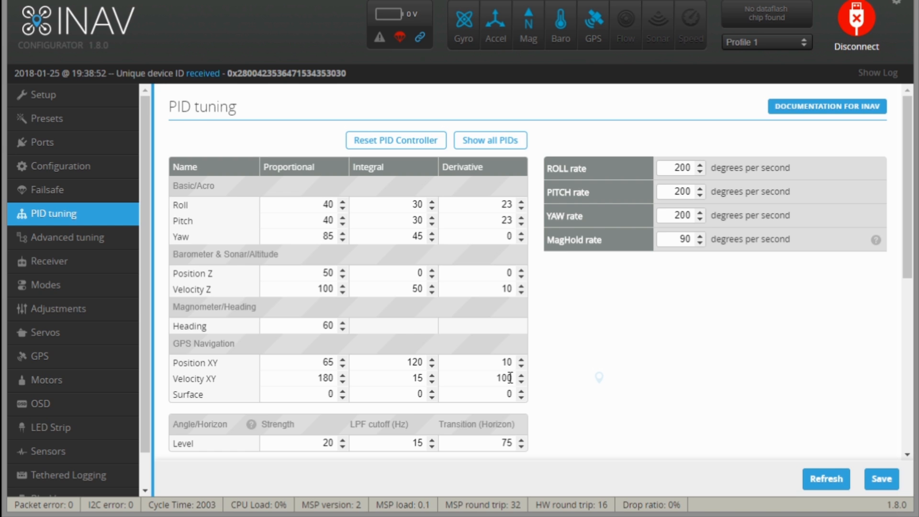
mouse_move(605, 394)
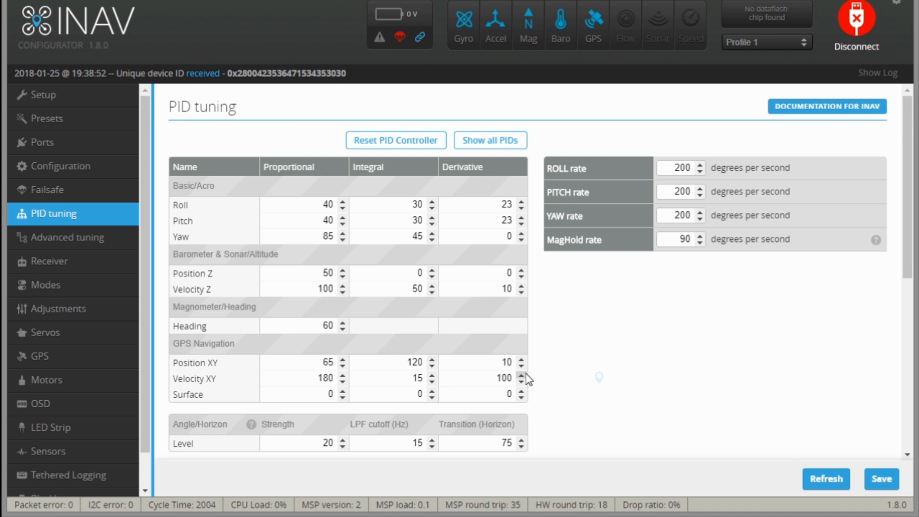
mouse_move(606, 374)
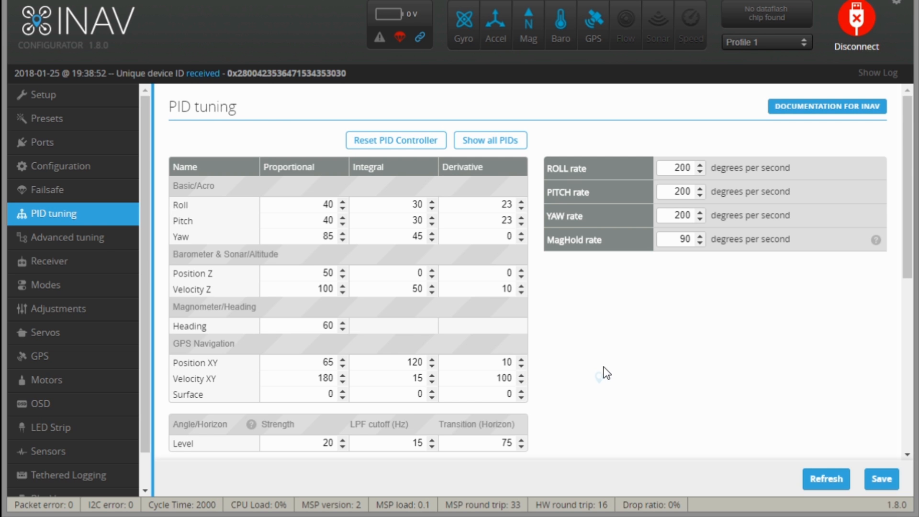
mouse_move(72, 240)
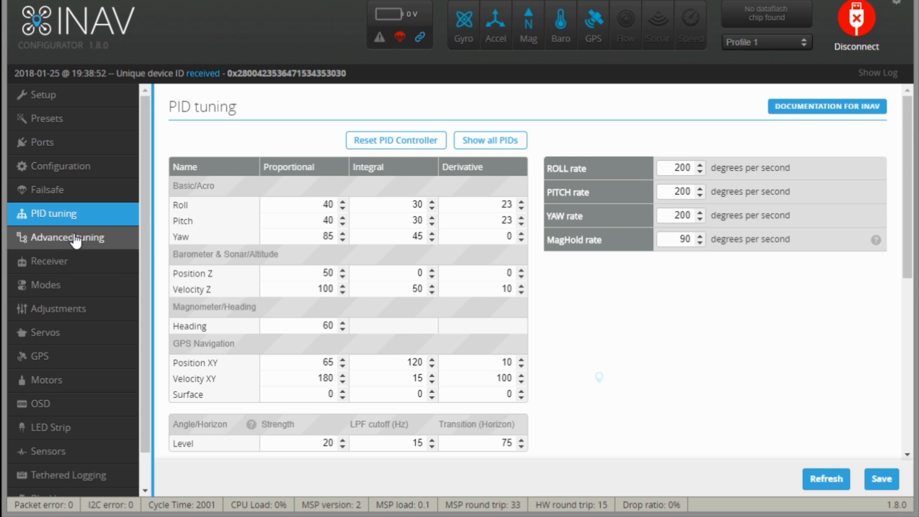
Step: Show Advanced tuning to review the Position Estimator GPS weights
click(62, 237)
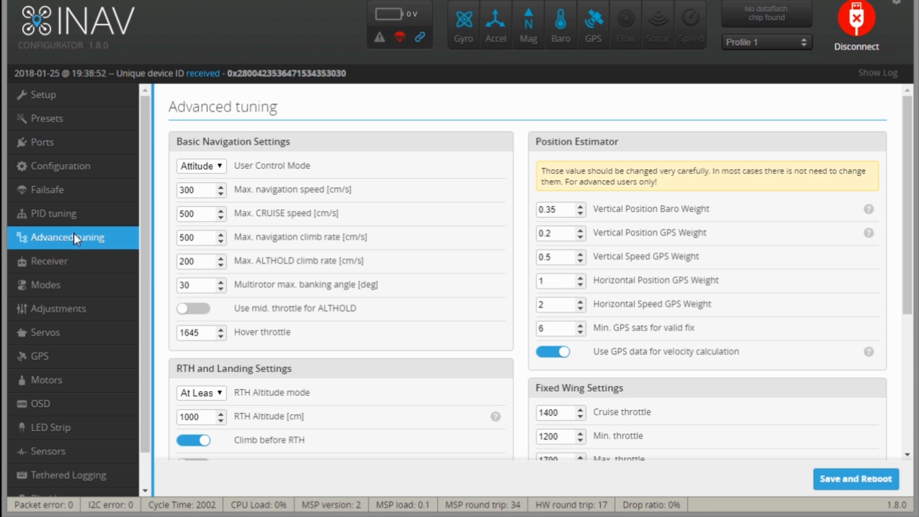
mouse_move(586, 232)
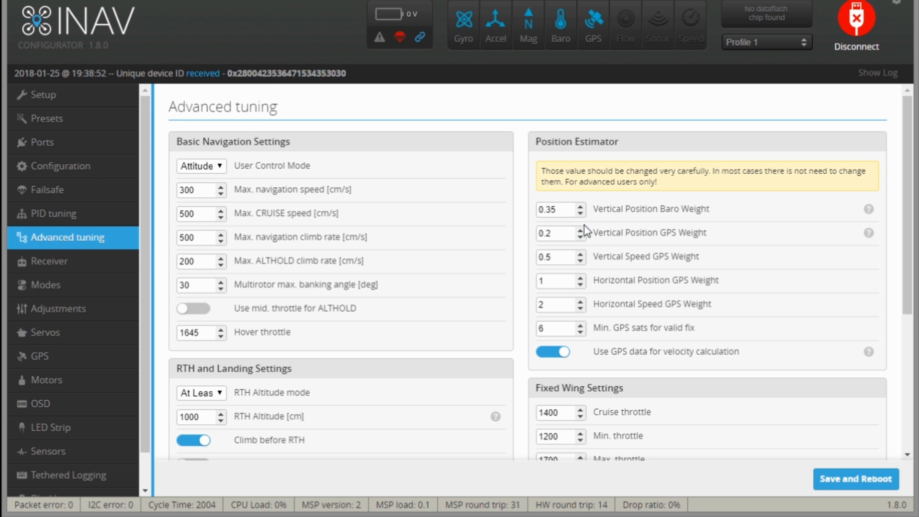
mouse_move(645, 287)
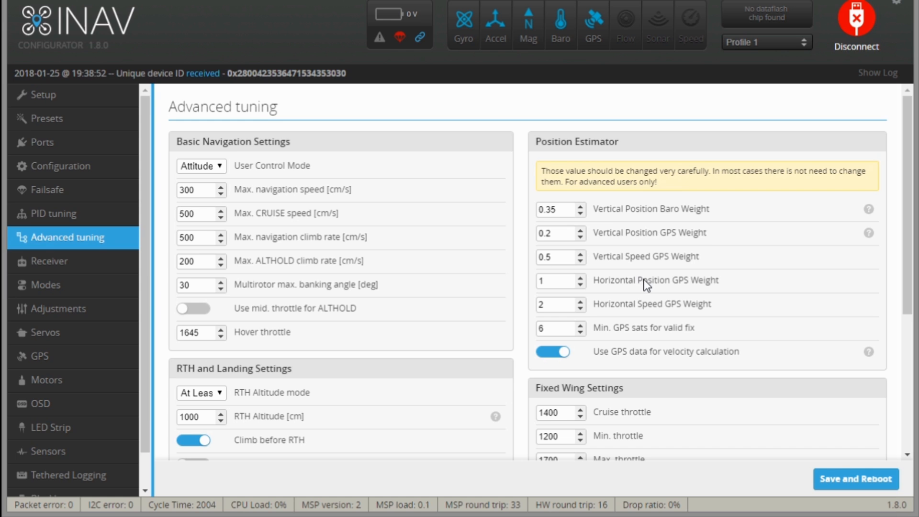
mouse_move(649, 268)
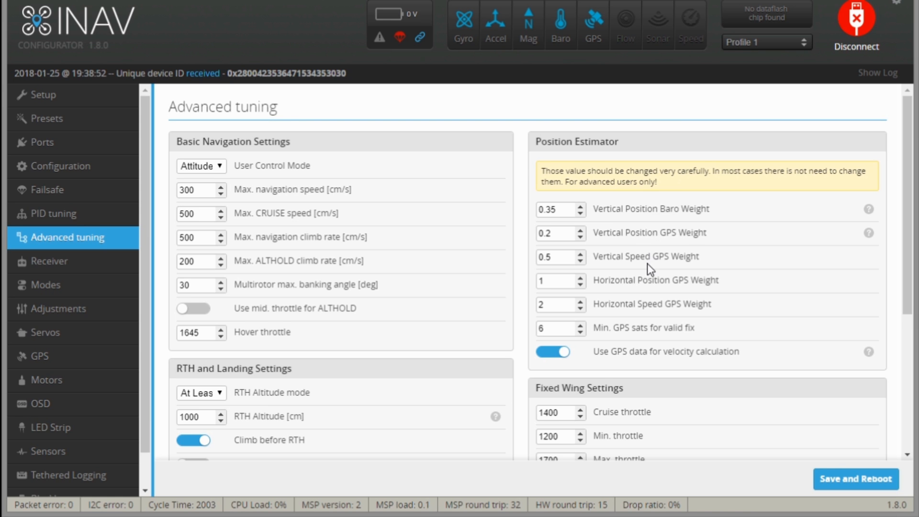
mouse_move(651, 310)
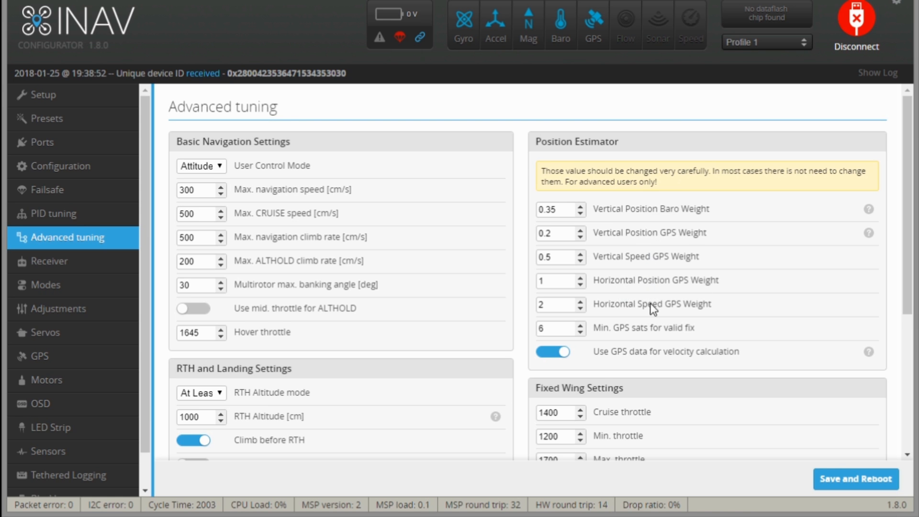
mouse_move(597, 317)
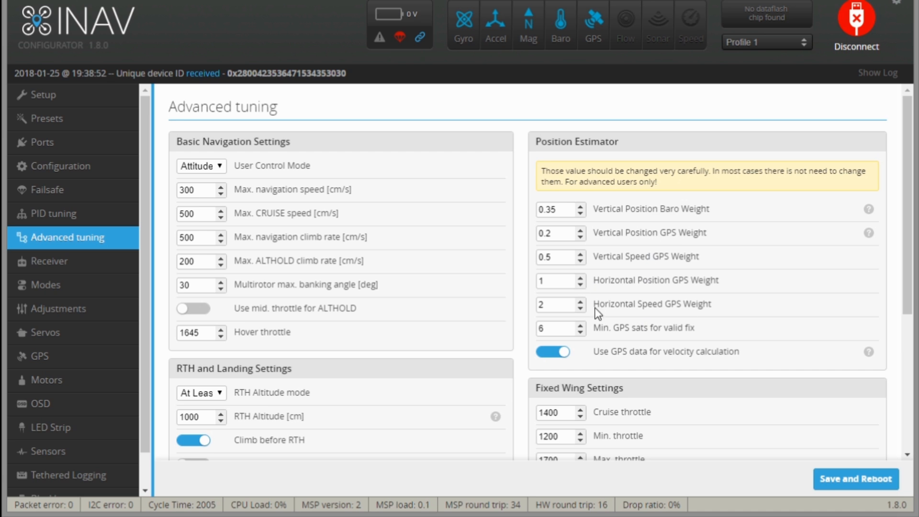
mouse_move(670, 299)
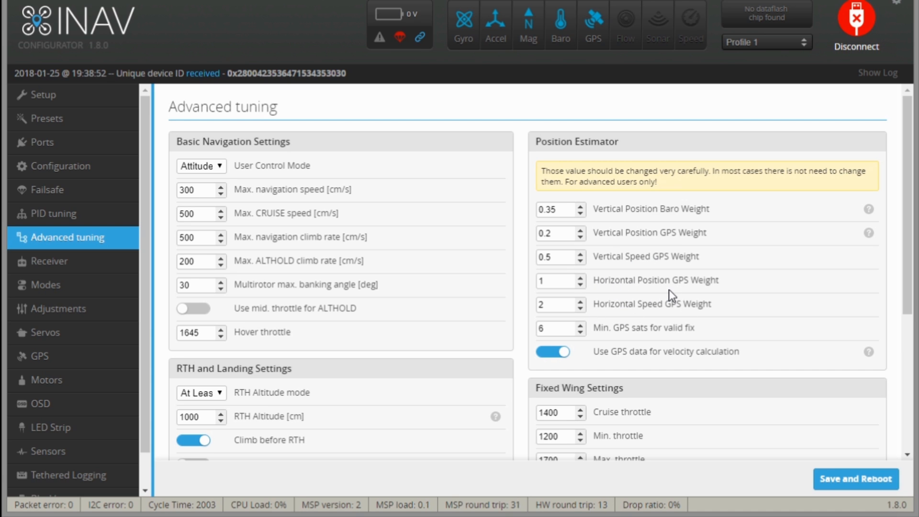